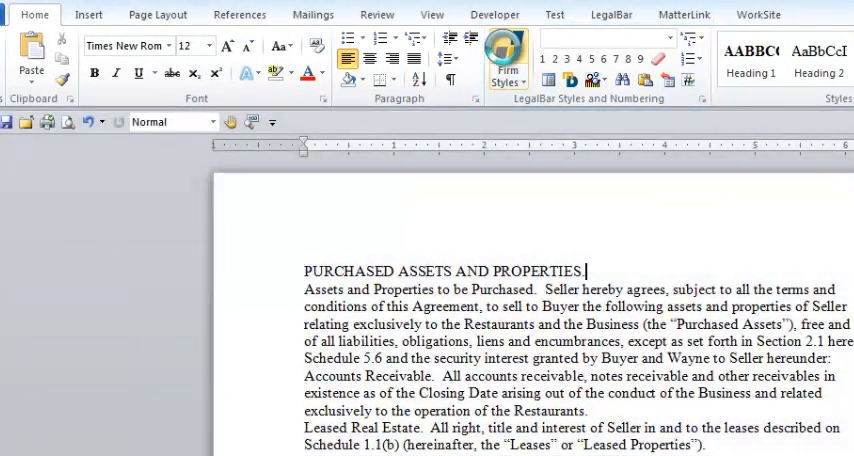
# Insert the Asset Purchase Agreement outline heading styles from the LegalBar Firm Styles guide
pyautogui.click(504, 56)
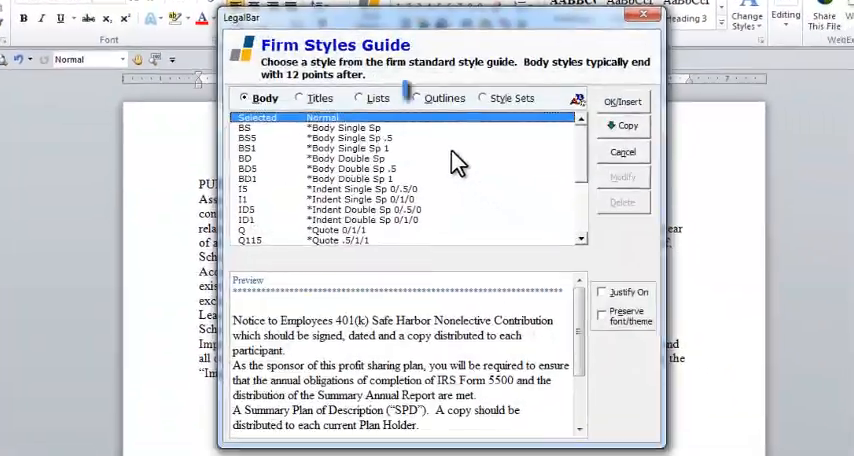
pyautogui.click(414, 96)
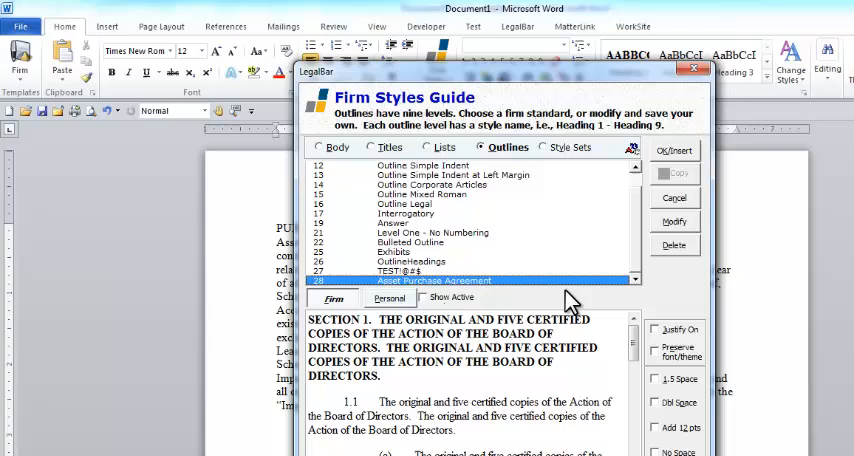
pyautogui.moveTo(676, 150)
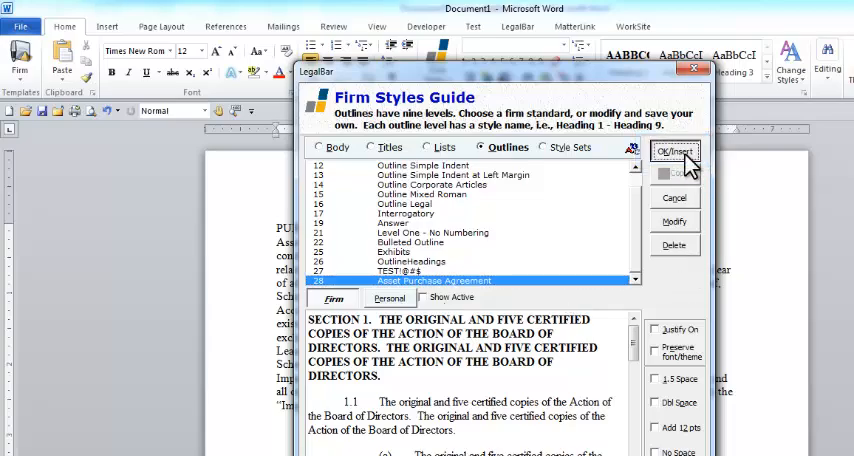
pyautogui.click(672, 156)
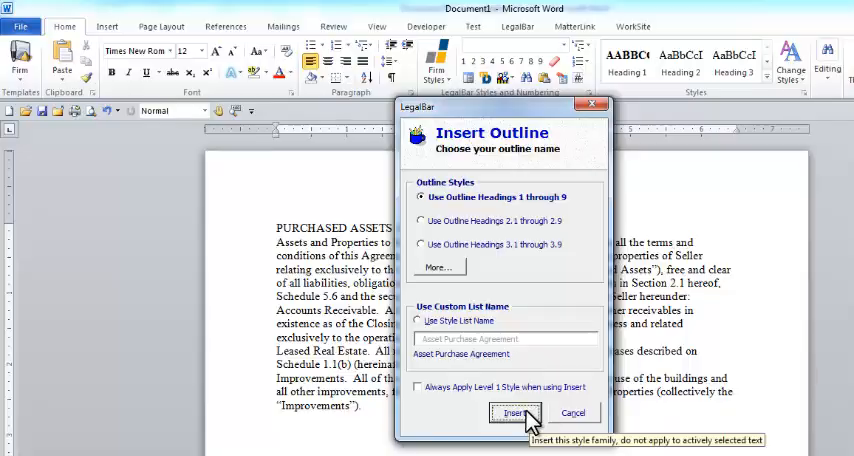
pyautogui.click(516, 412)
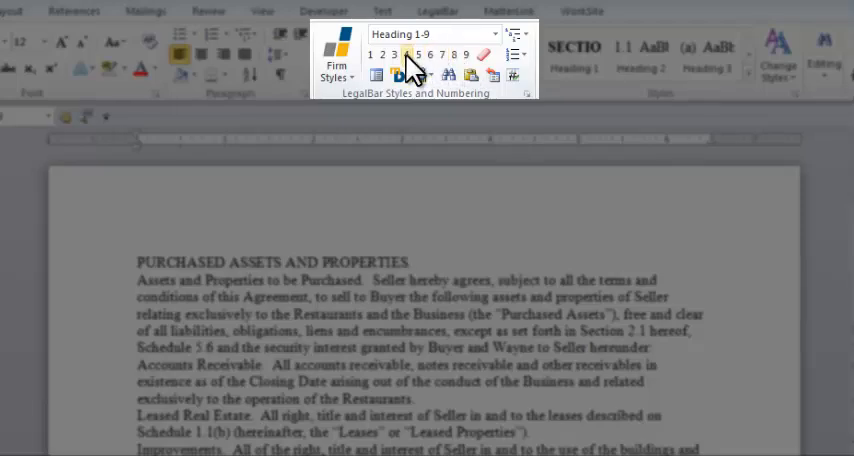
pyautogui.moveTo(372, 54)
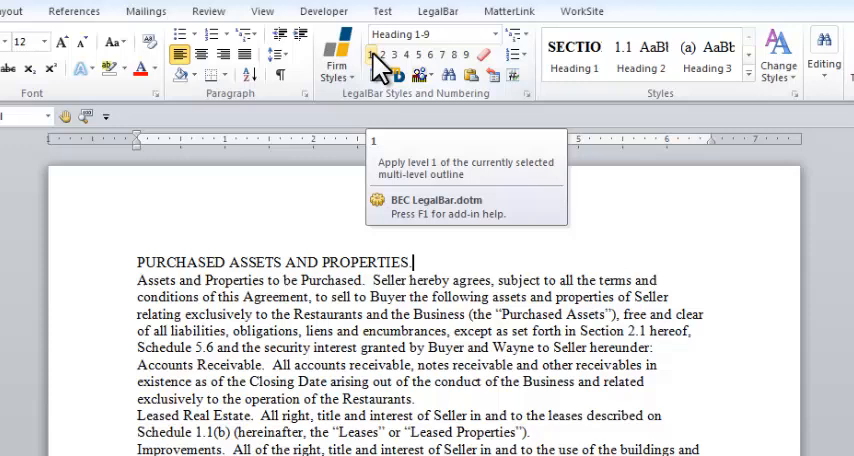
# Make 'Purchased Assets and Properties' a level-1 SECTION heading
pyautogui.click(374, 54)
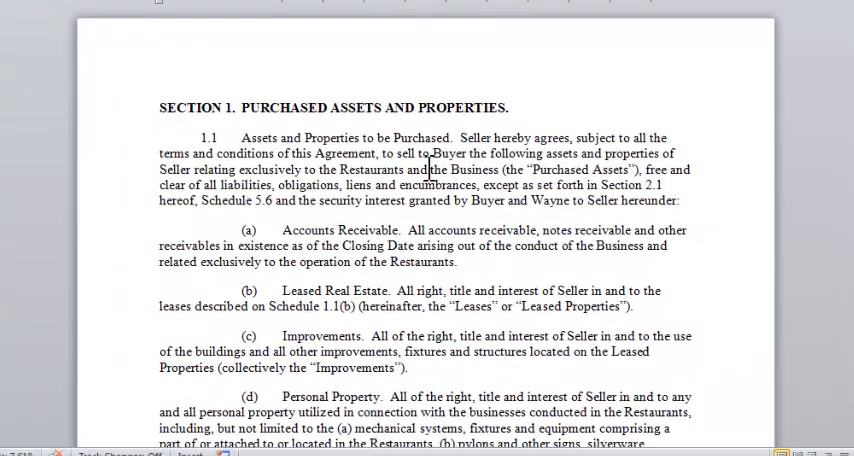
pyautogui.click(244, 108)
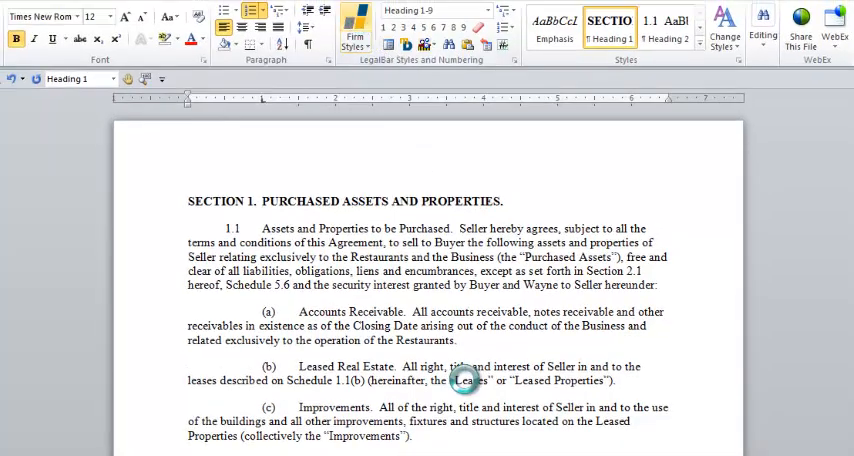
# Insert the Outline Legal scheme from Firm Styles, overwriting the existing outline numbering
pyautogui.click(354, 36)
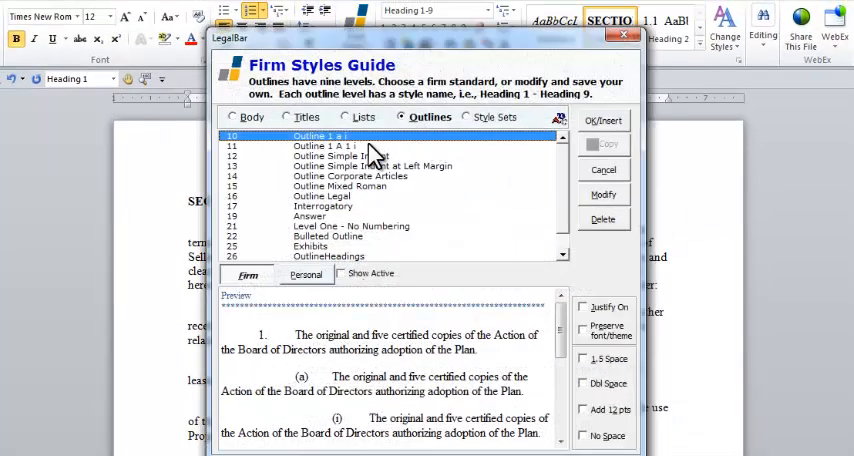
pyautogui.click(330, 196)
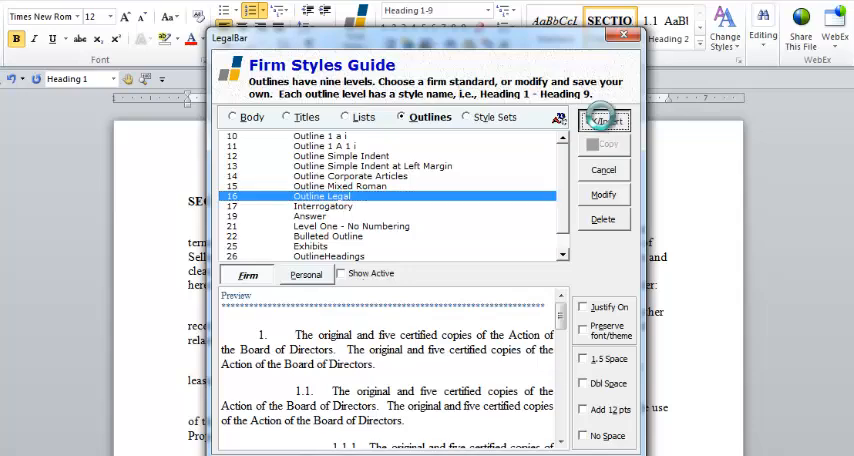
pyautogui.click(604, 120)
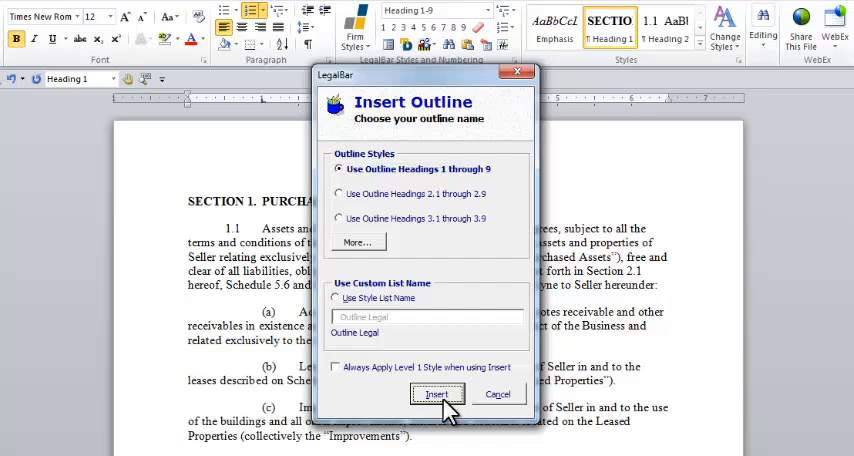
pyautogui.click(438, 394)
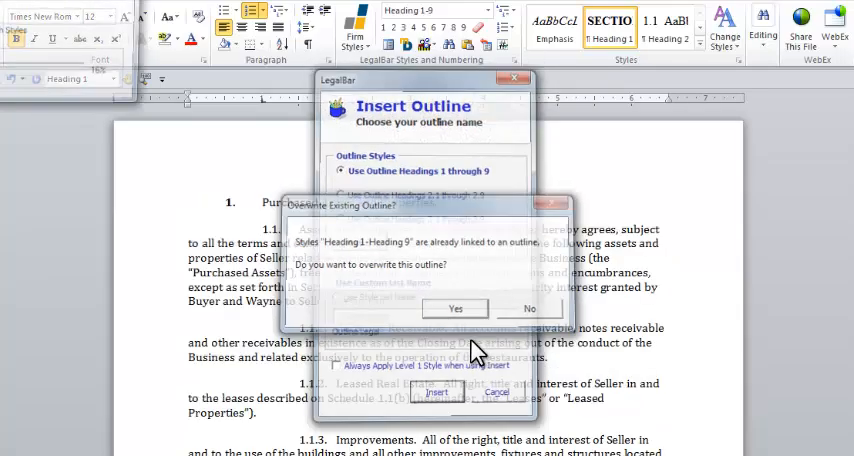
pyautogui.click(454, 308)
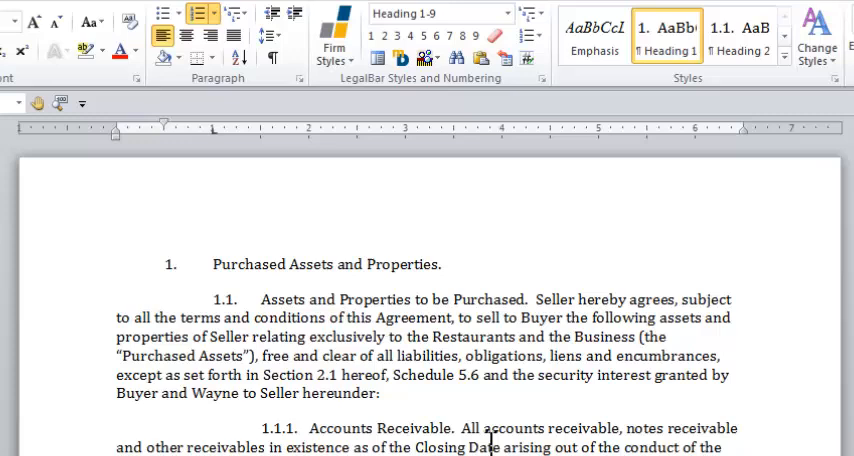
# Switch to the References tools and start the LegalBar TOC tool
pyautogui.click(212, 264)
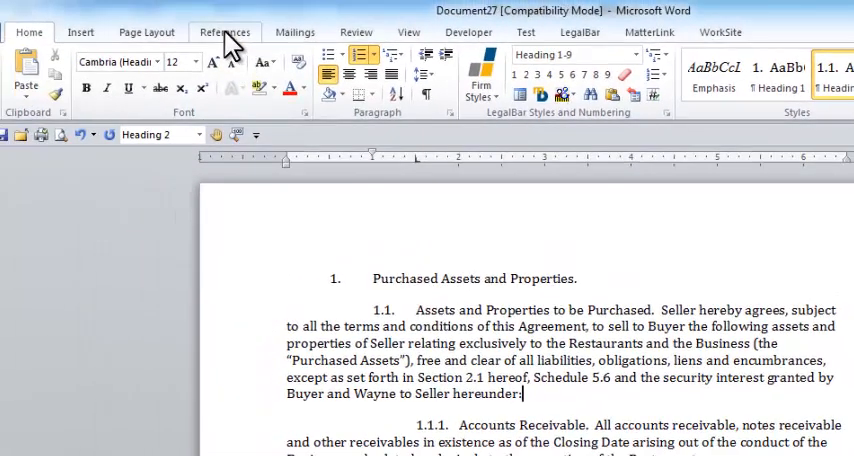
pyautogui.click(224, 32)
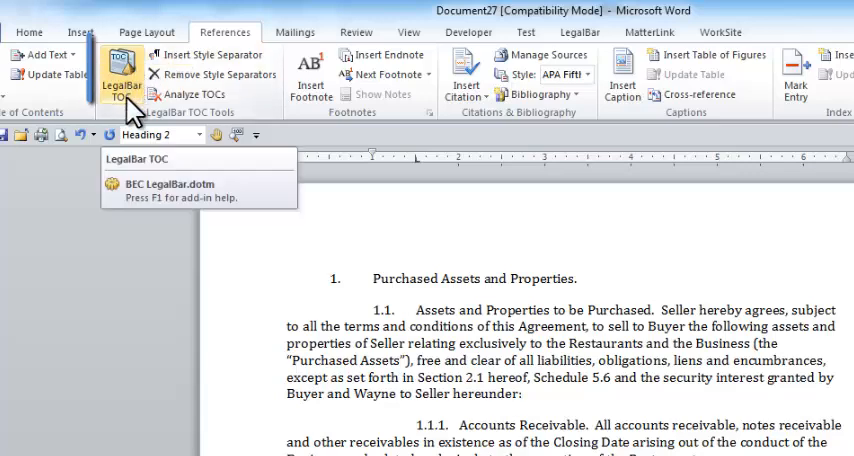
pyautogui.click(120, 76)
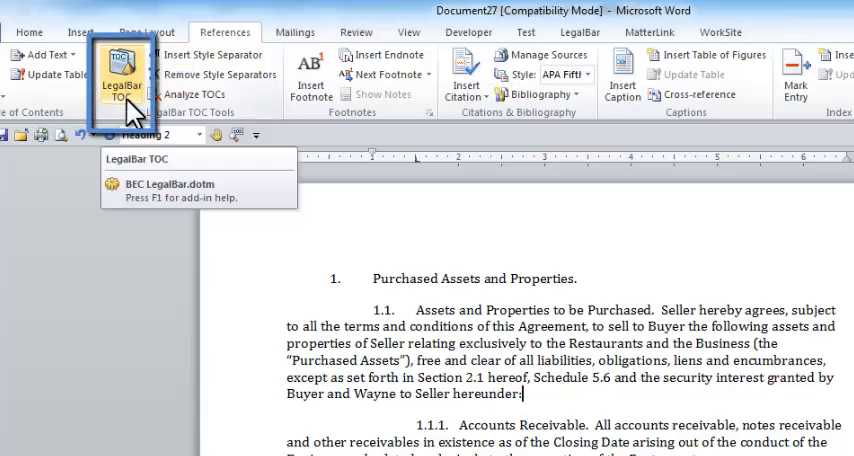
# Generate a Heading 1/Heading 2 table of contents at the top of the document in a new section
pyautogui.click(118, 76)
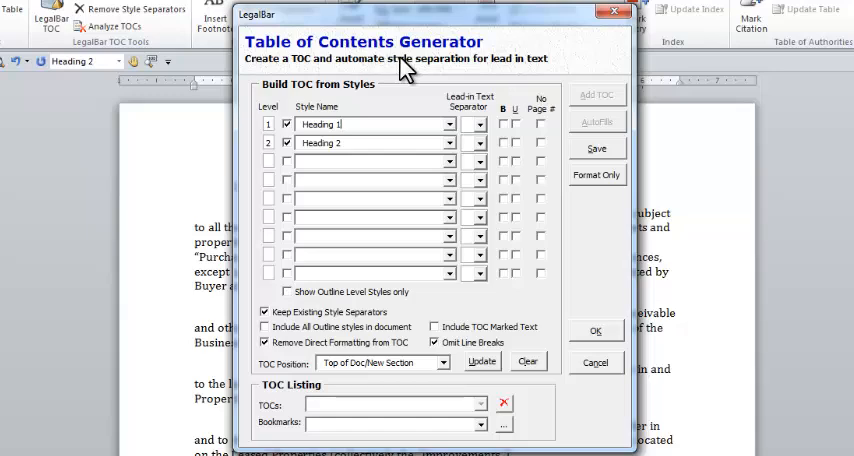
pyautogui.moveTo(372, 148)
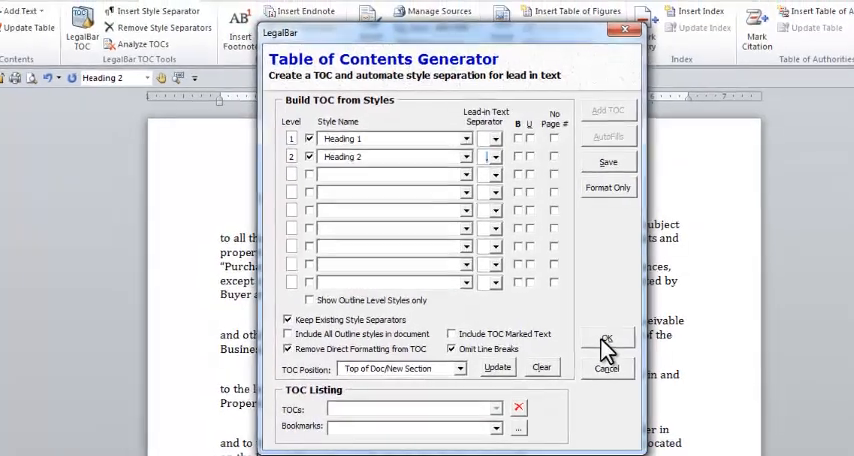
pyautogui.click(608, 336)
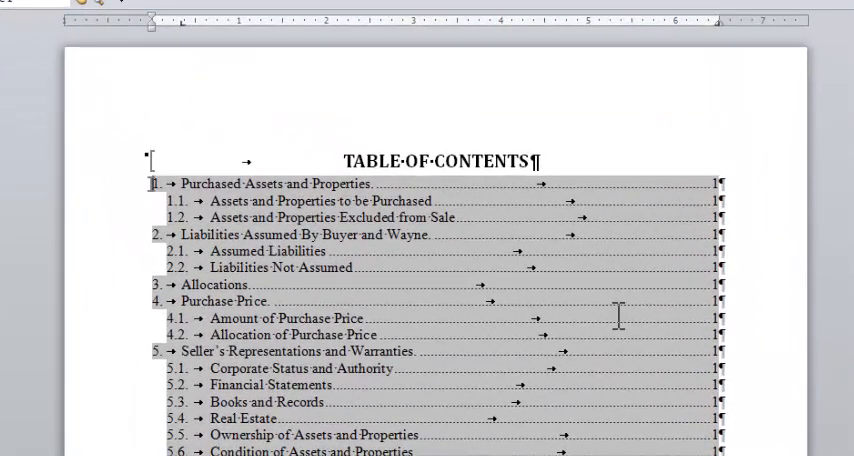
# Scroll through the generated table of contents to review its section entries
pyautogui.scroll(-3)
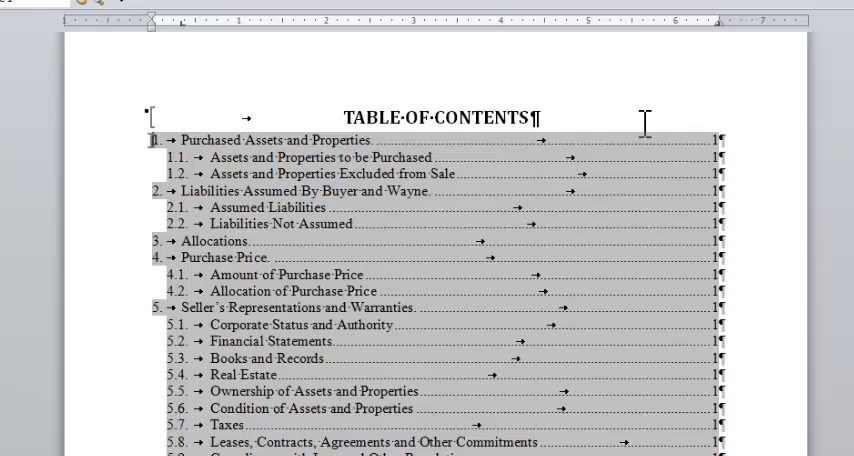